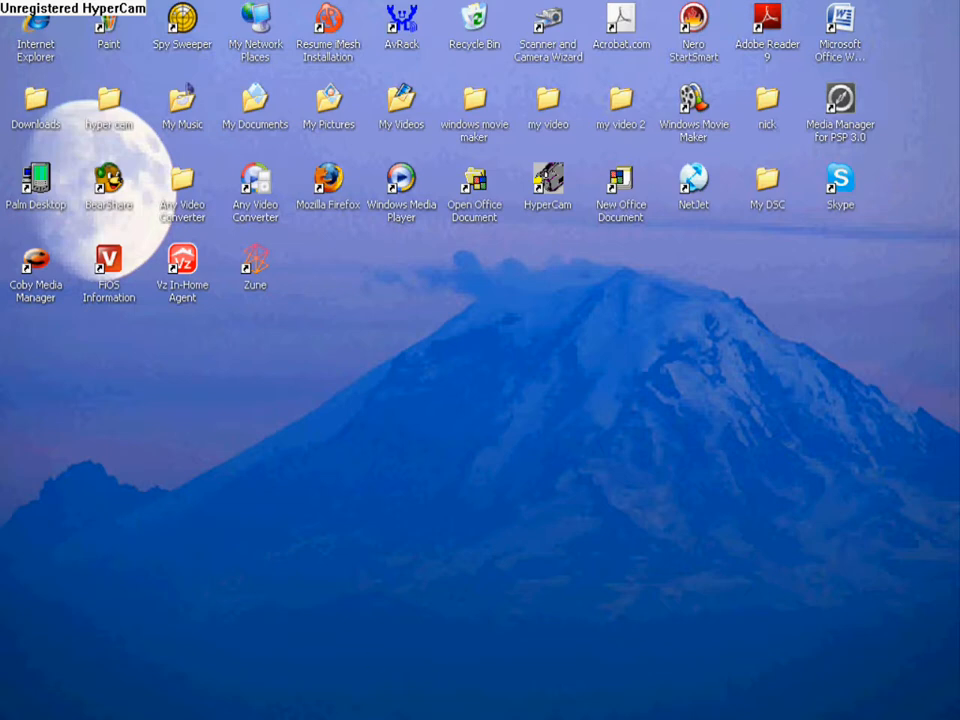
# Start the screen recorder hidden in the background and briefly view the webcam
pyautogui.doubleClick(547, 185)
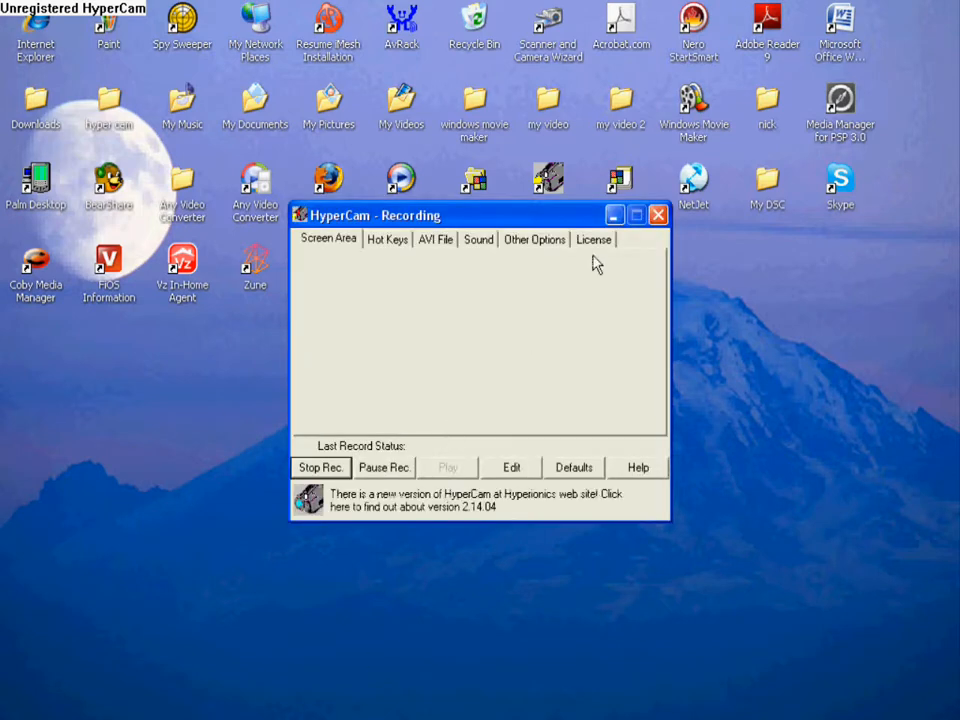
pyautogui.click(658, 214)
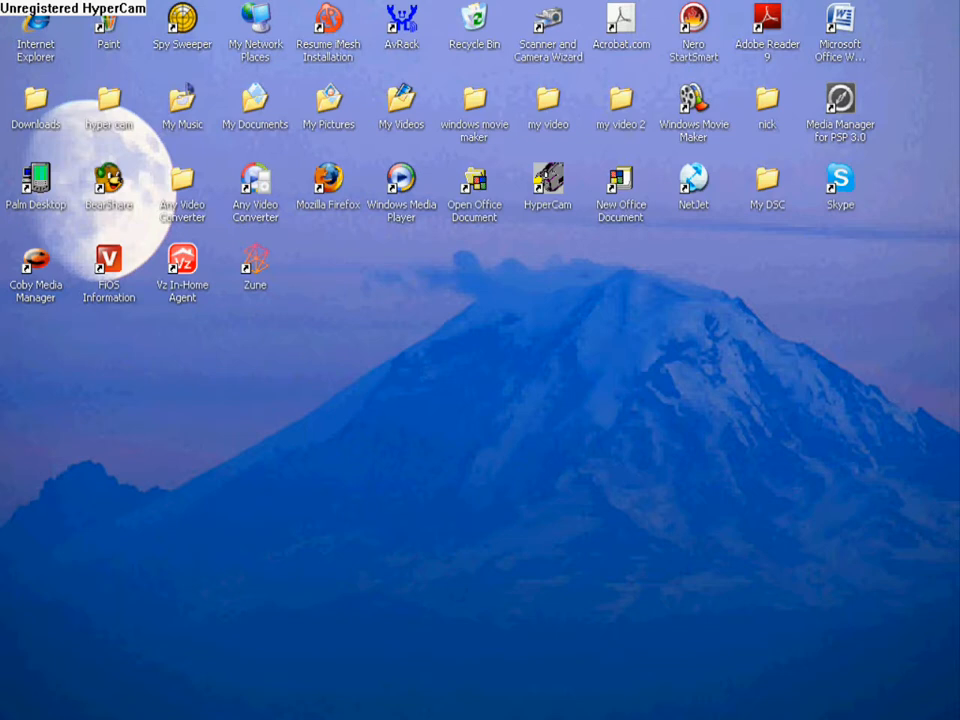
pyautogui.doubleClick(767, 185)
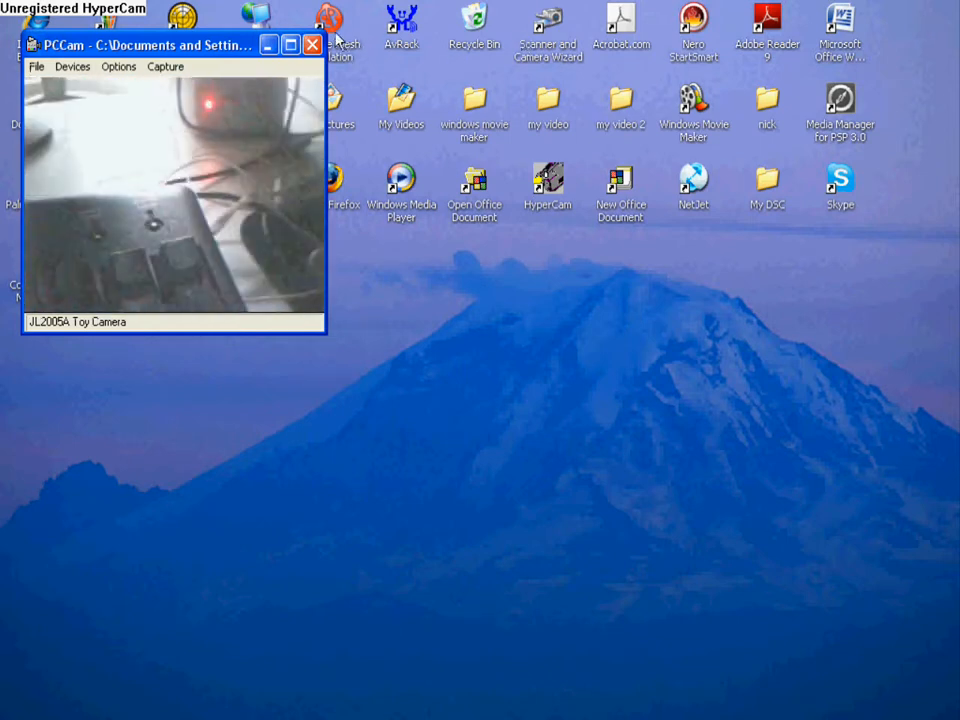
pyautogui.click(312, 44)
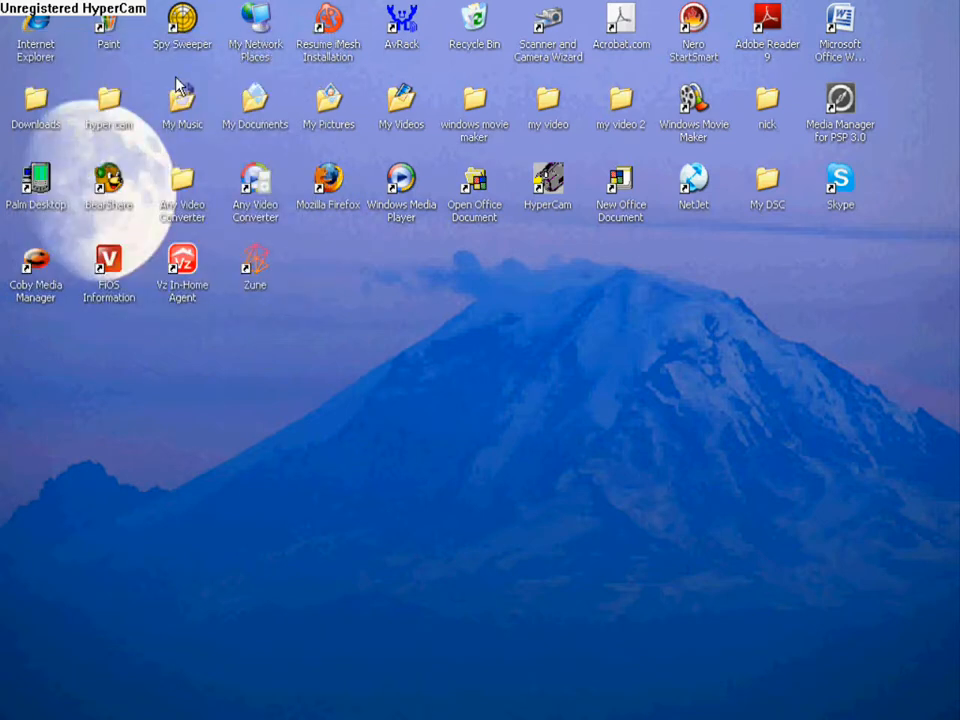
# Launch Internet Explorer from the desktop shortcut, loading the comcast.net home page
pyautogui.click(255, 265)
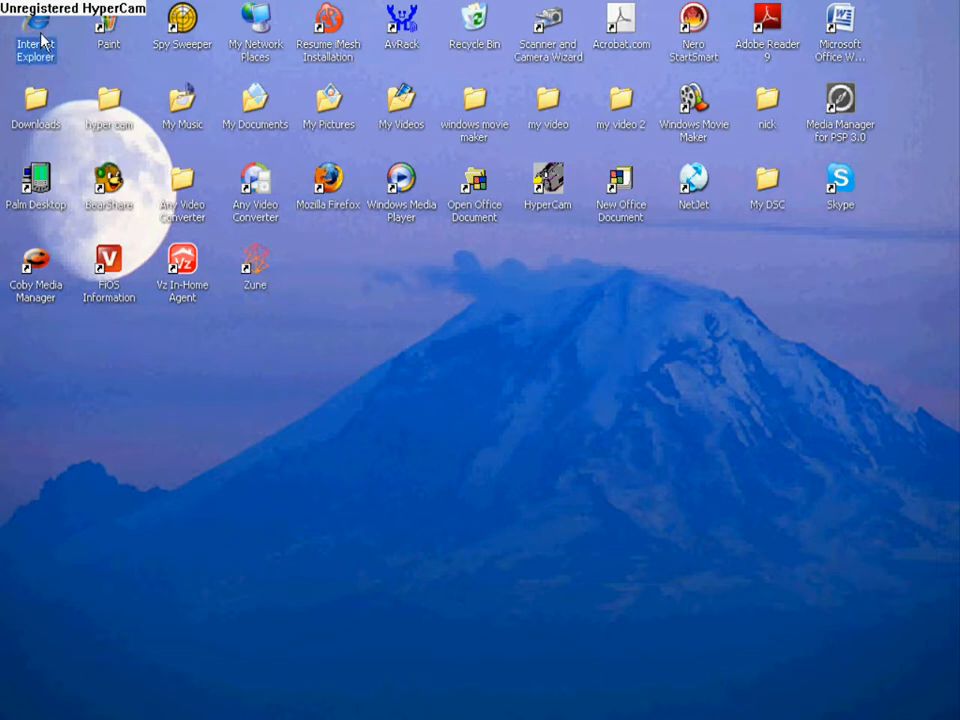
pyautogui.doubleClick(36, 35)
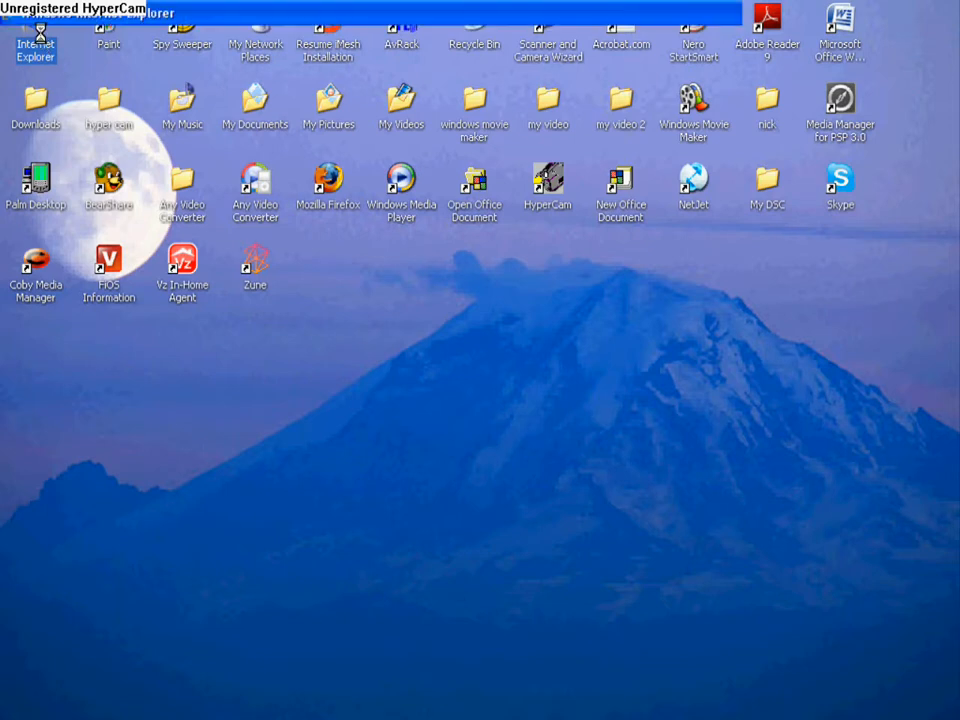
pyautogui.doubleClick(36, 40)
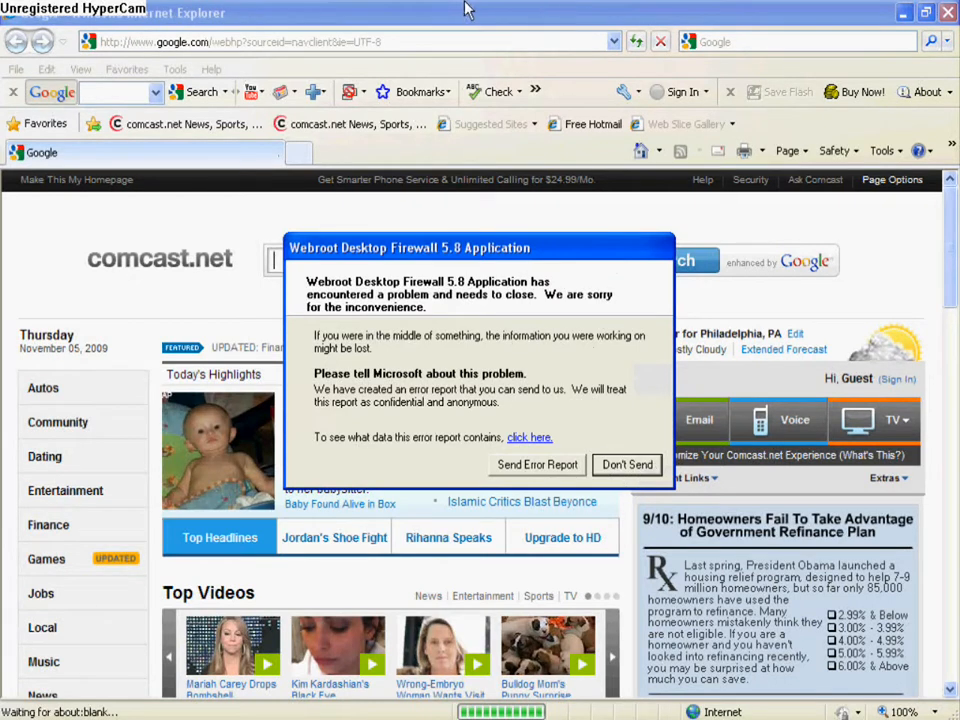
# Dismiss the Webroot firewall crash dialog with Don't Send and search Google for zune.com
pyautogui.click(627, 464)
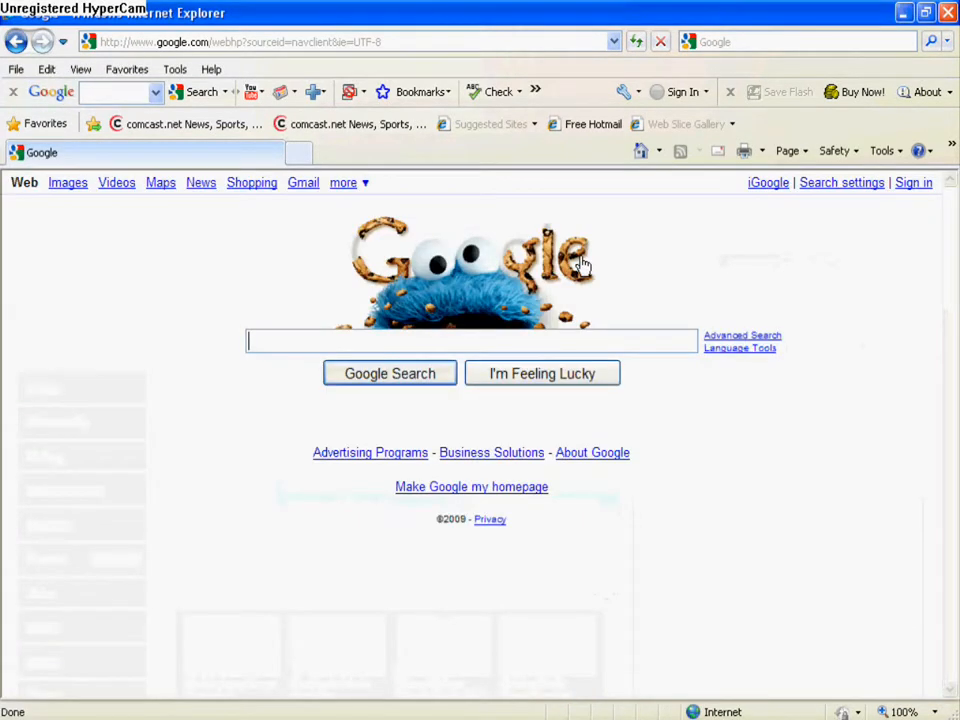
pyautogui.write('zune.com')
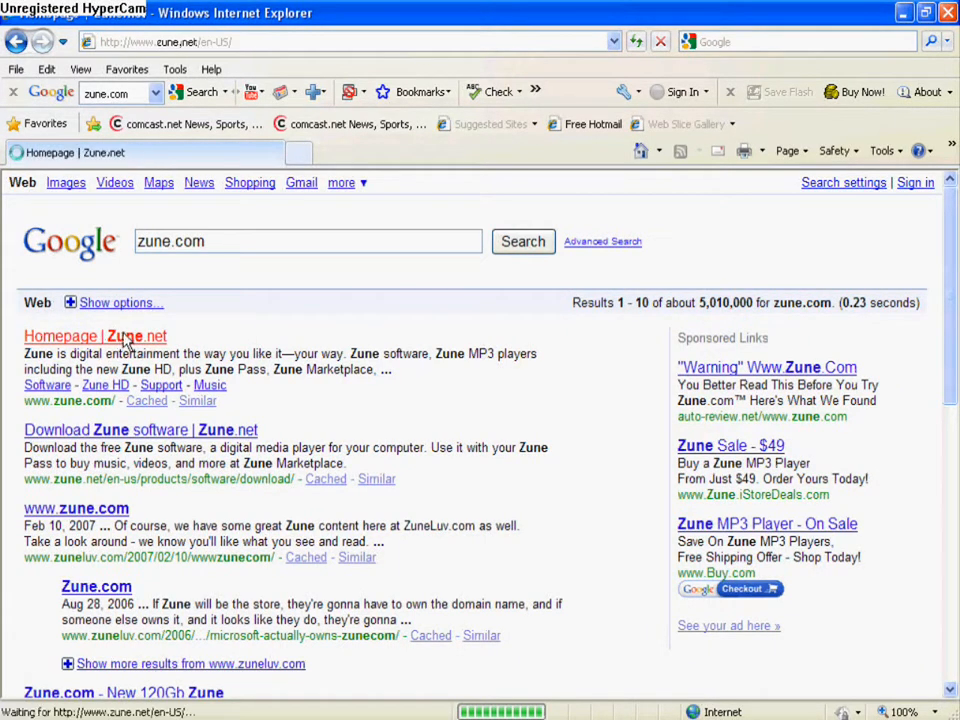
# Follow the Homepage | Zune.net result, then choose ZUNE SOFTWARE under products
pyautogui.click(95, 336)
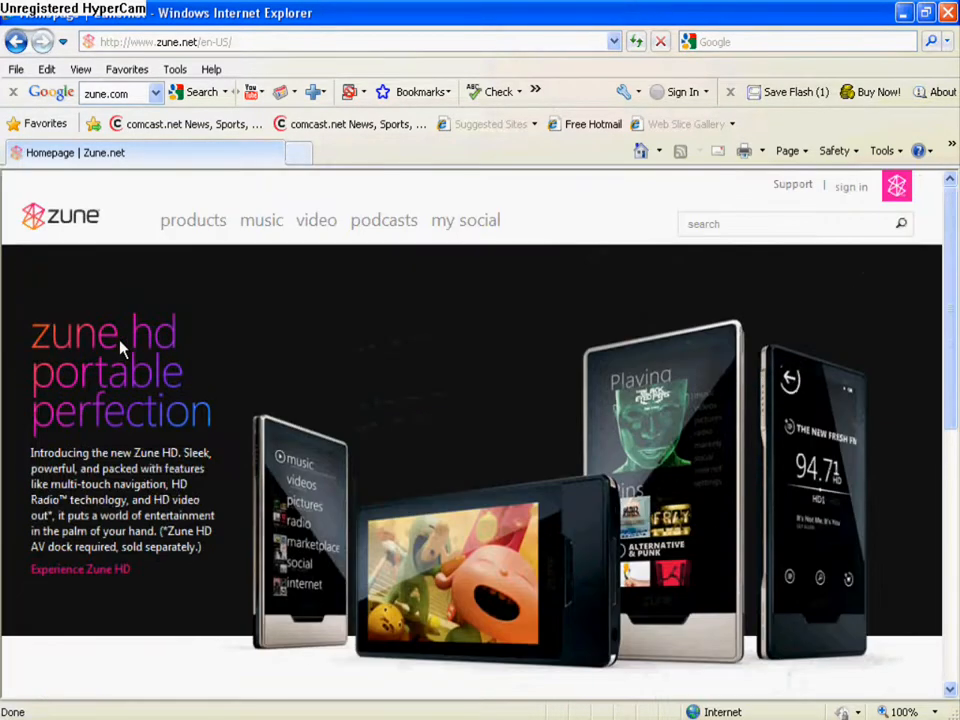
pyautogui.click(192, 220)
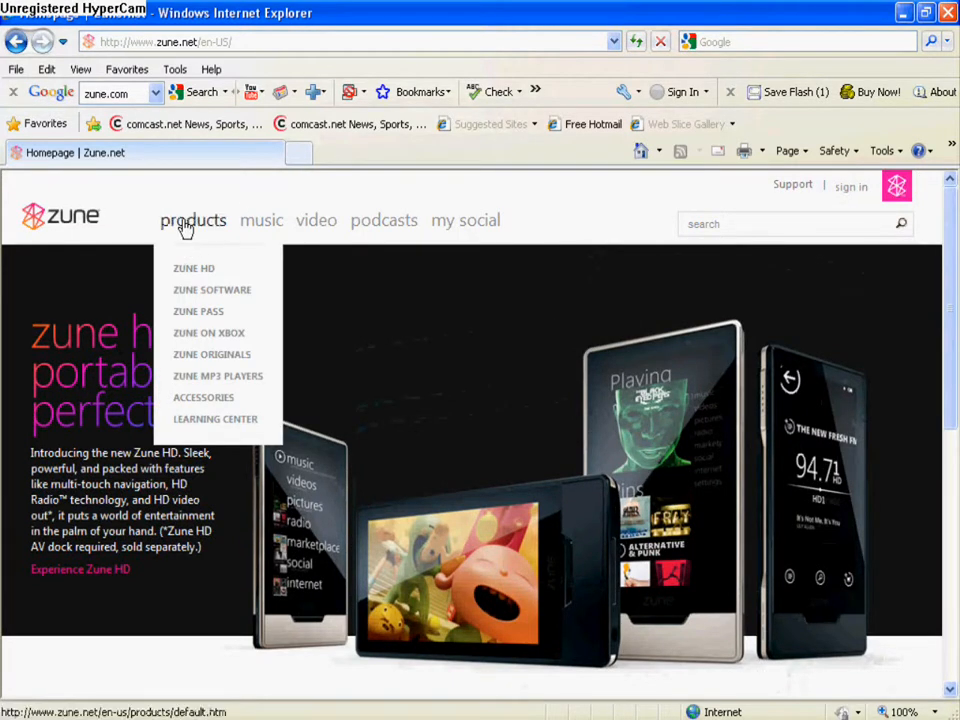
pyautogui.moveTo(212, 290)
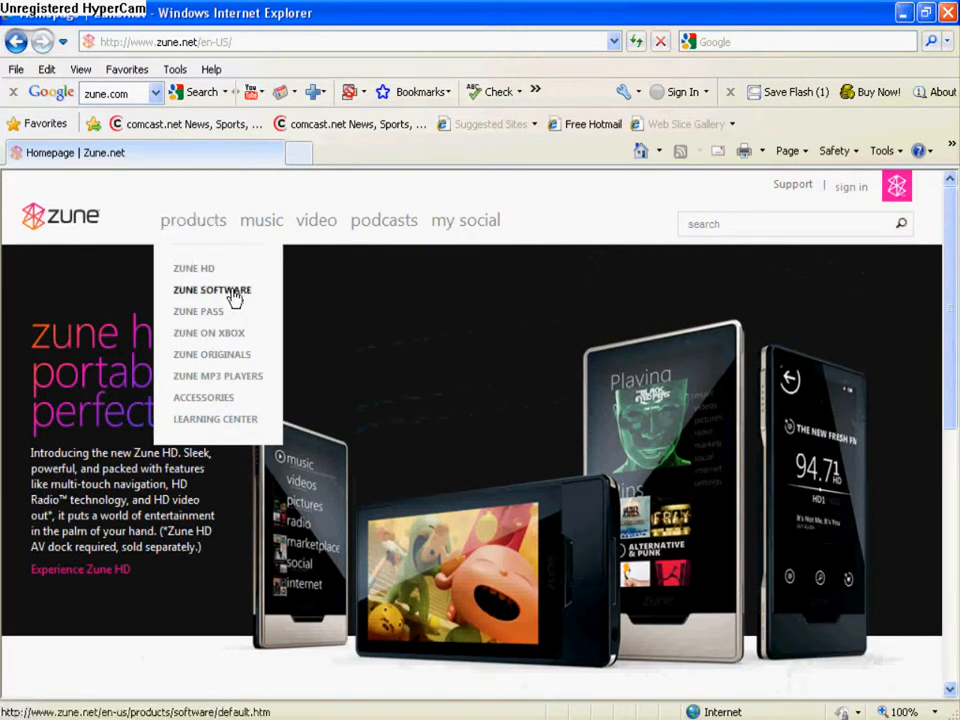
pyautogui.click(212, 290)
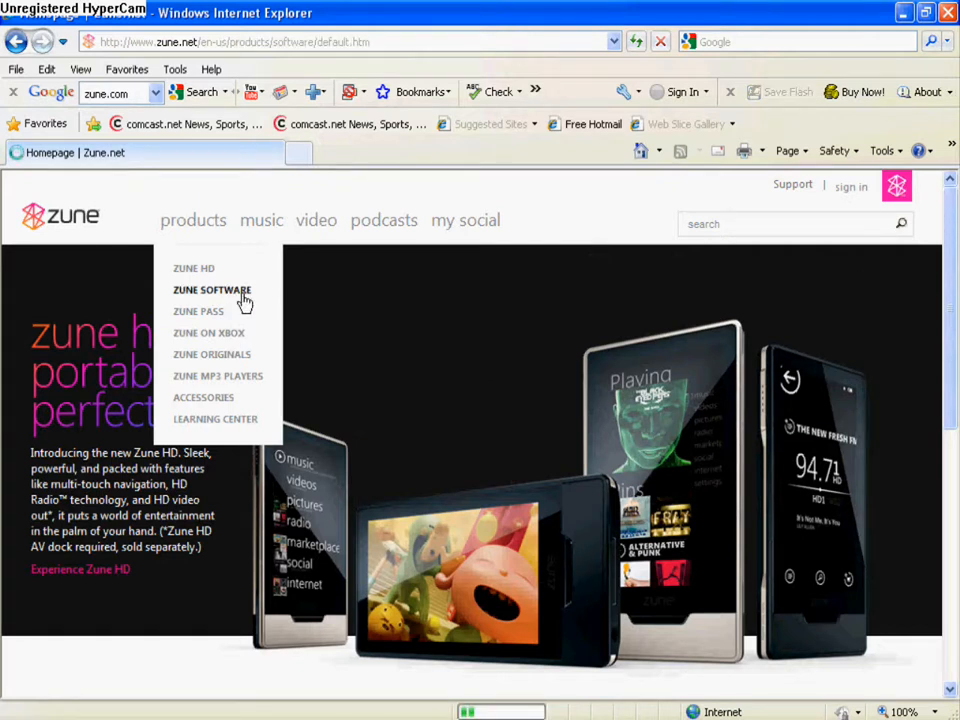
pyautogui.click(212, 289)
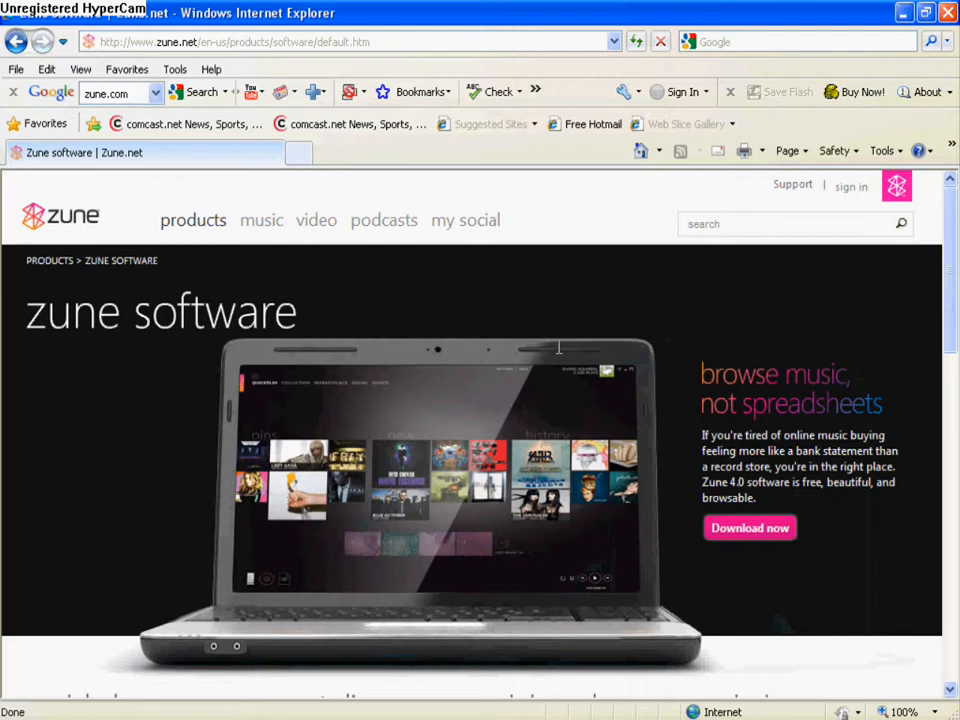
# Scroll a little and select the pink Download now button for Zune software
pyautogui.scroll(-3)
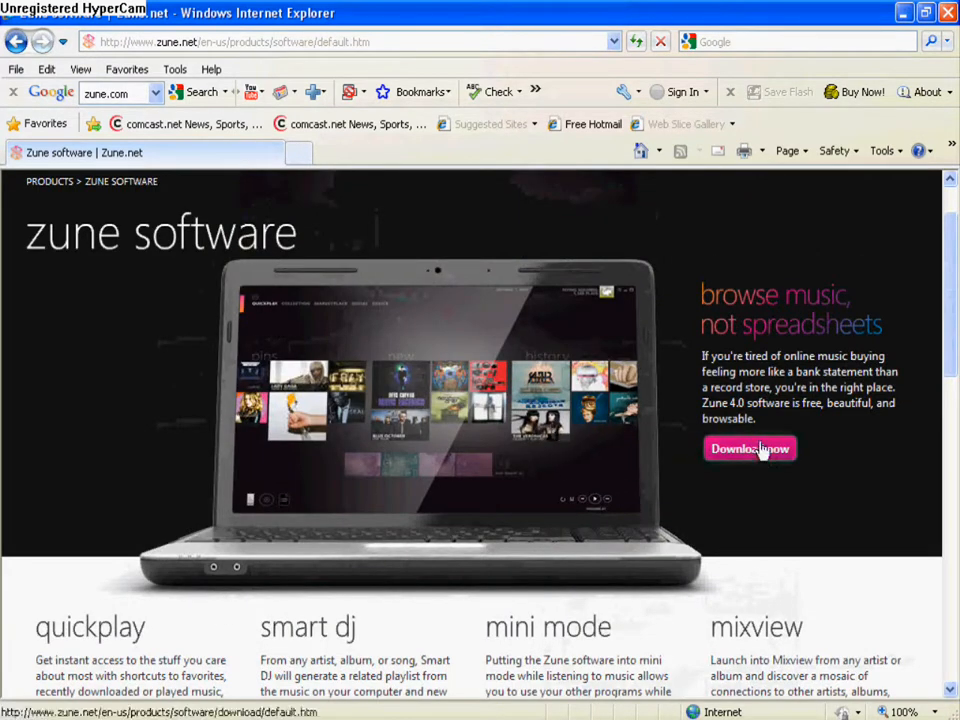
pyautogui.click(750, 448)
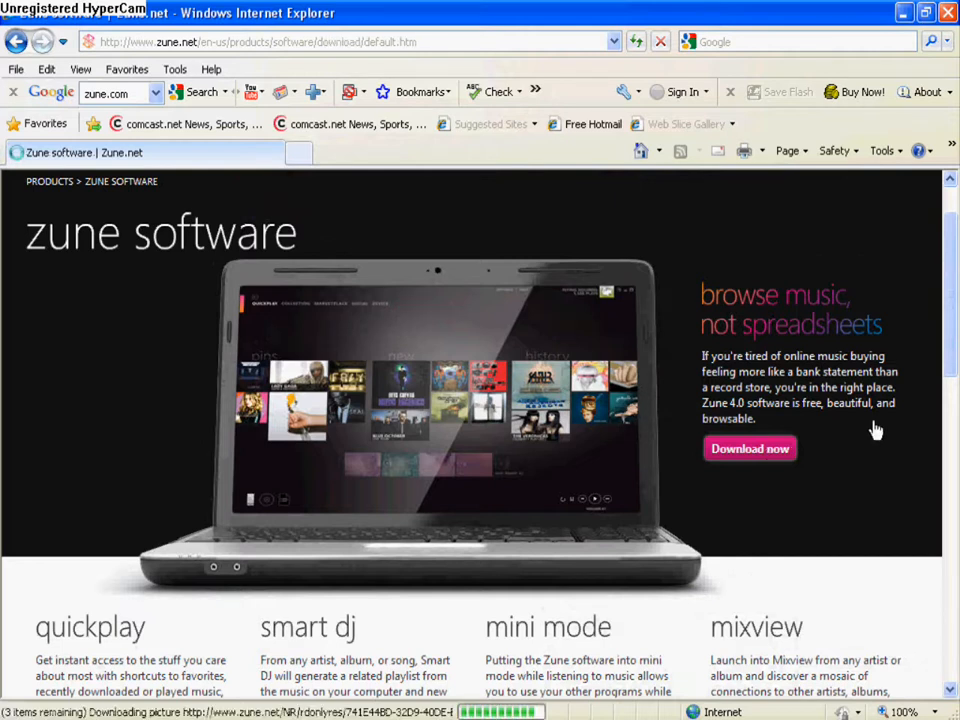
pyautogui.click(749, 448)
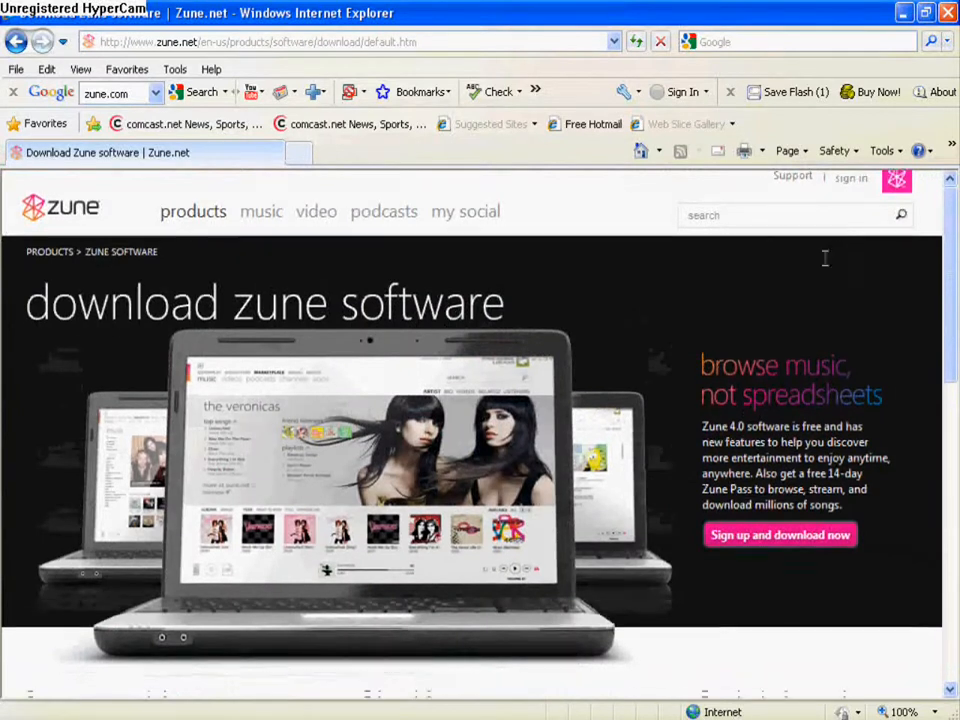
# Scroll down to the Download software only section showing the Windows 7/Vista/XP choice
pyautogui.scroll(-3)
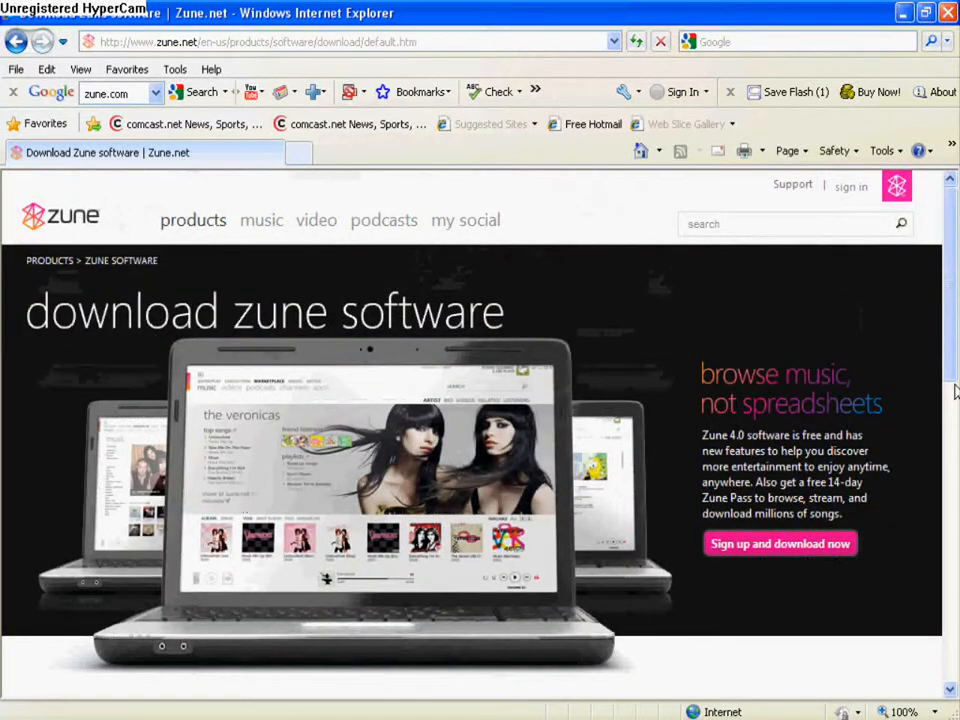
pyautogui.scroll(-3)
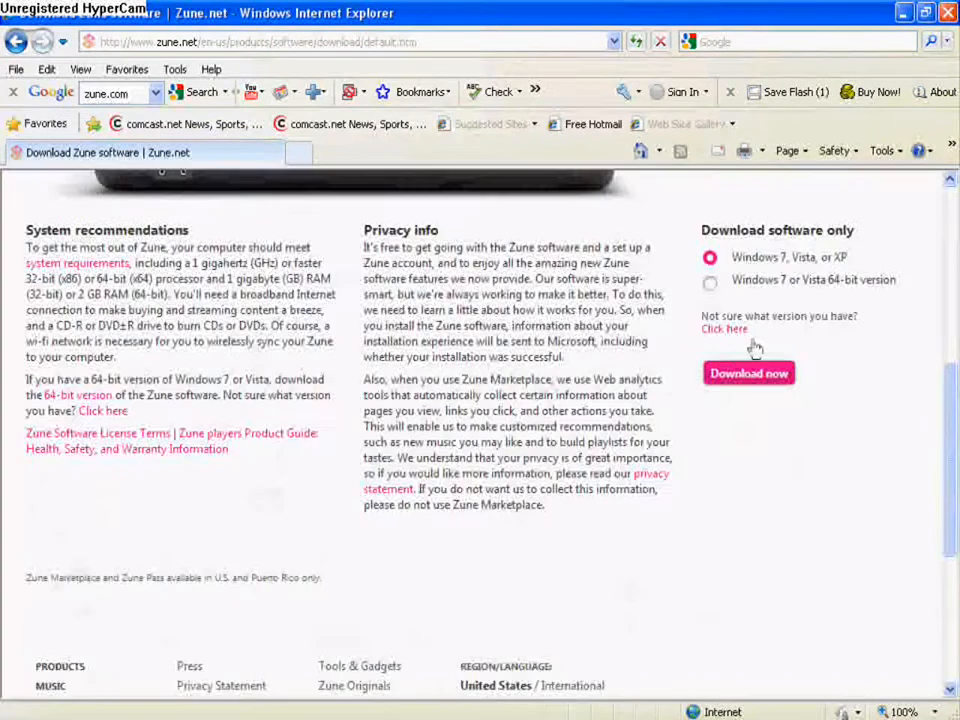